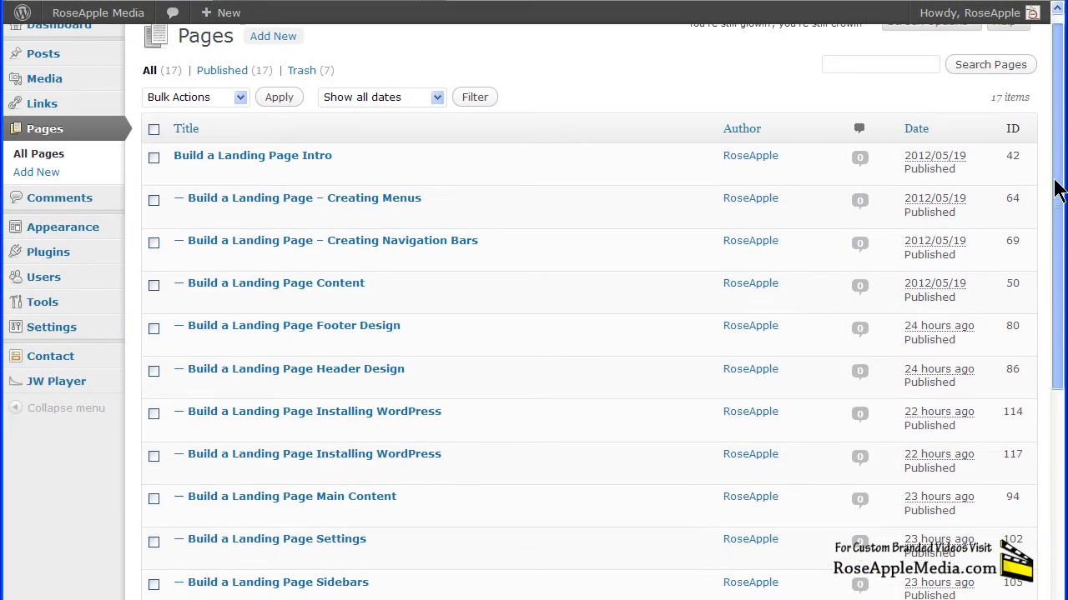
# Step: Open the Menus screen to view the LandingPage menu and its page items
pyautogui.scroll(-3)
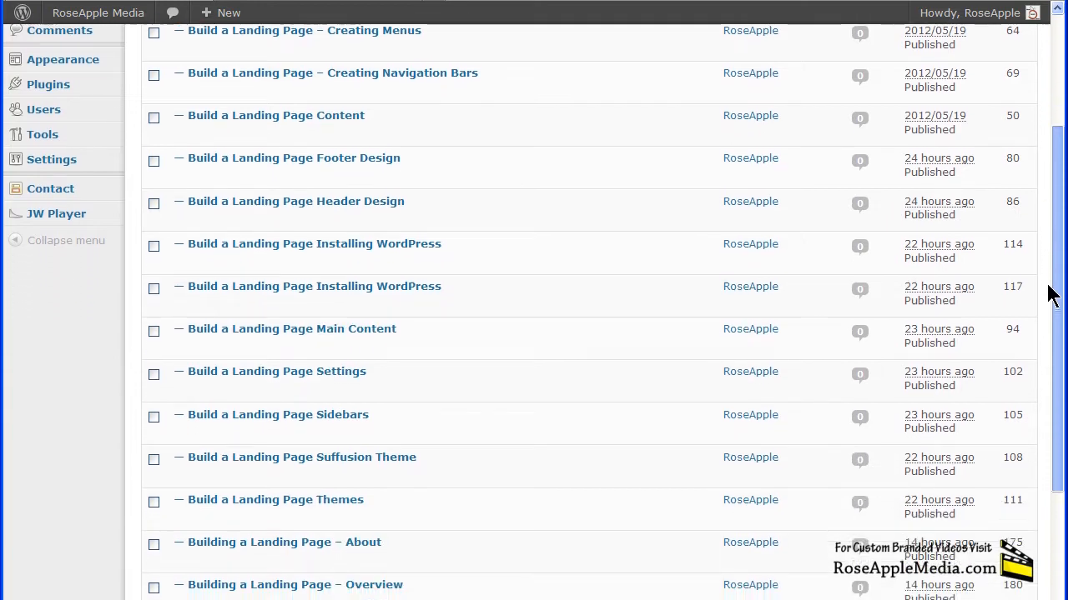
pyautogui.scroll(-3)
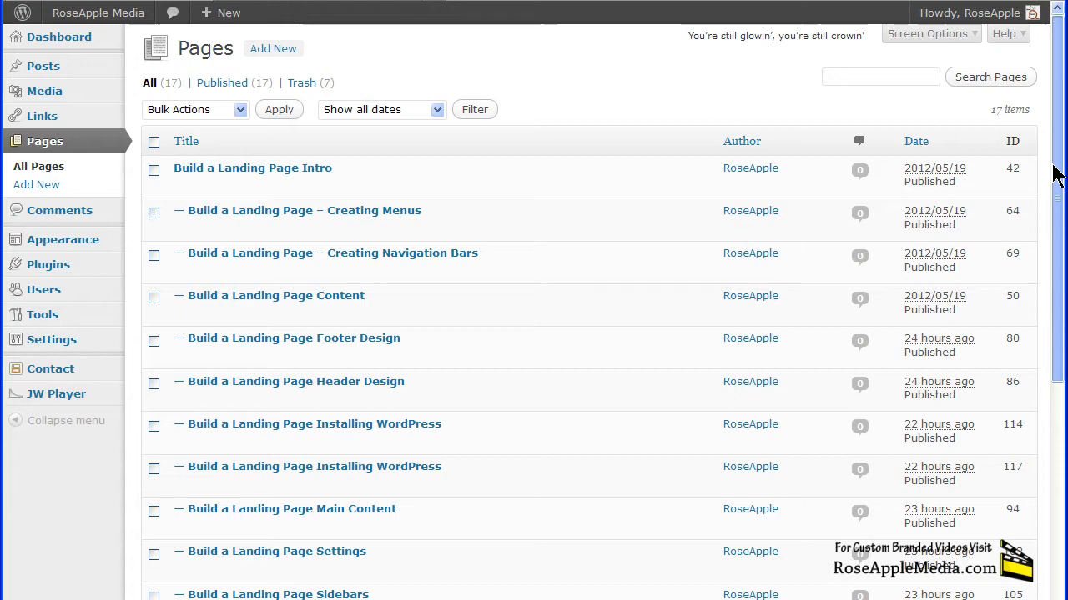
pyautogui.moveTo(302, 211)
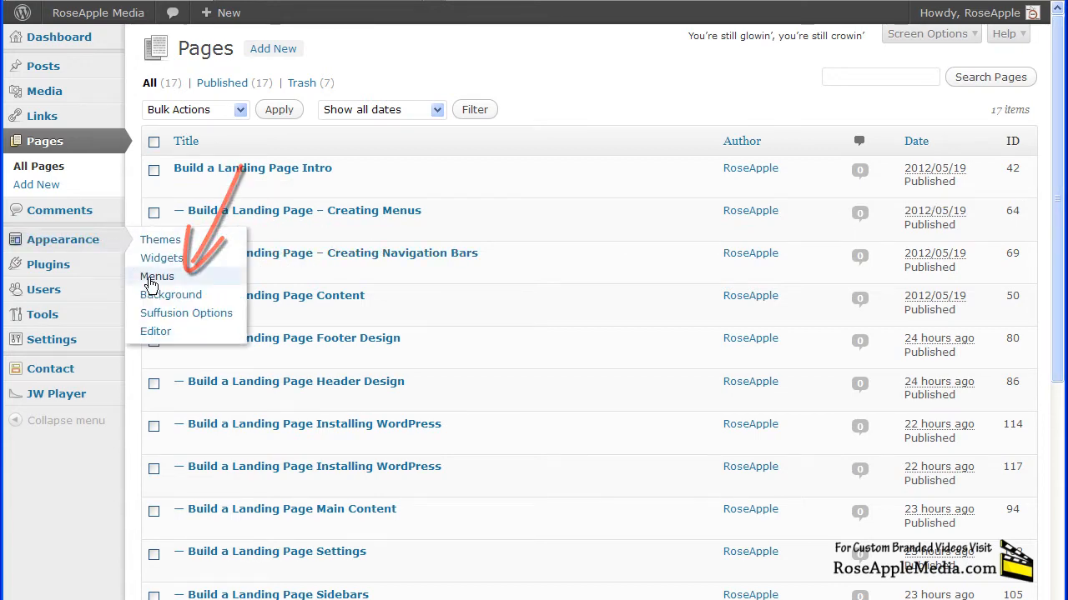
pyautogui.click(157, 276)
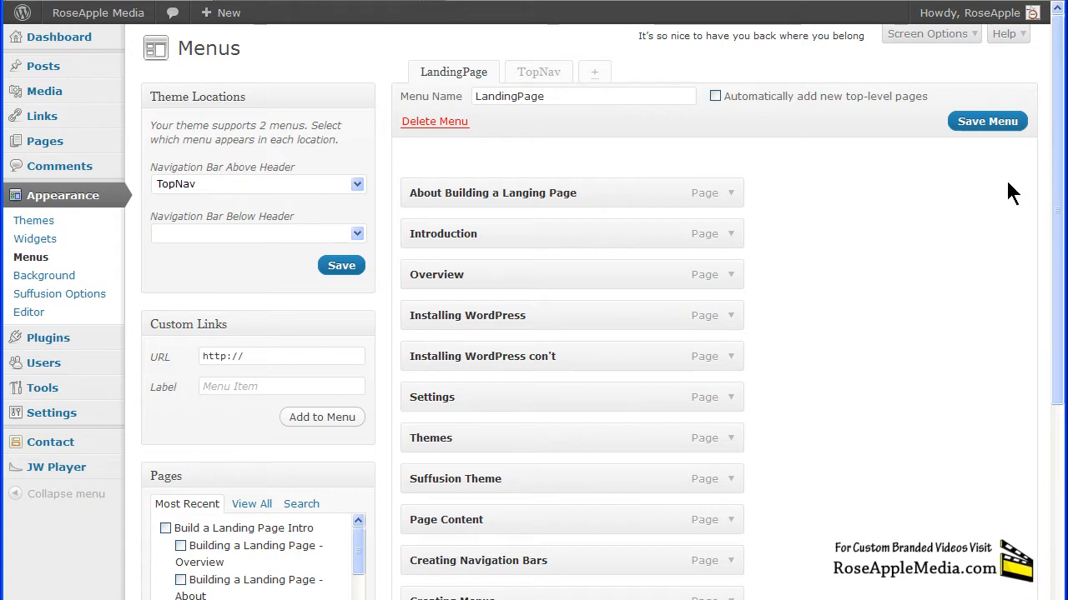
# Step: Add a Custom Menu widget to Sidebar 1 titled 'Building a Landing Page' using the LandingPage menu
pyautogui.click(35, 238)
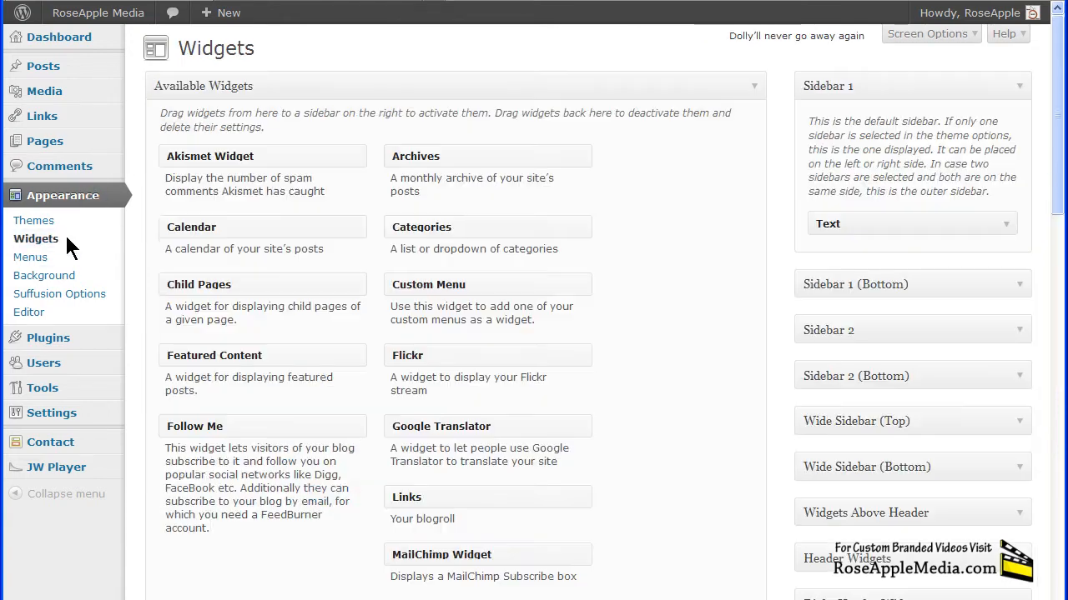
pyautogui.moveTo(475, 289)
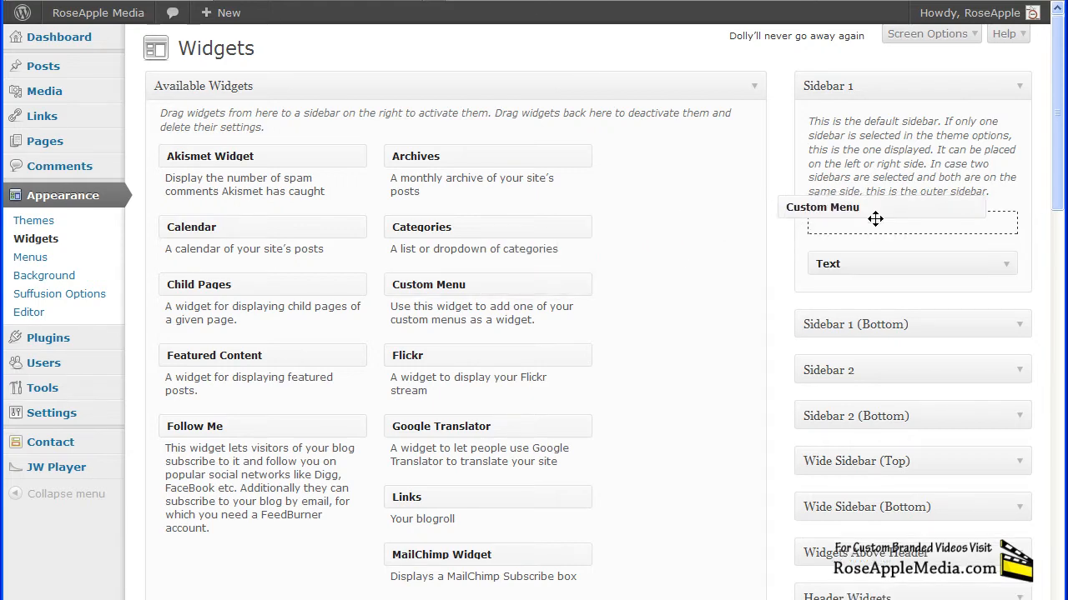
pyautogui.click(851, 223)
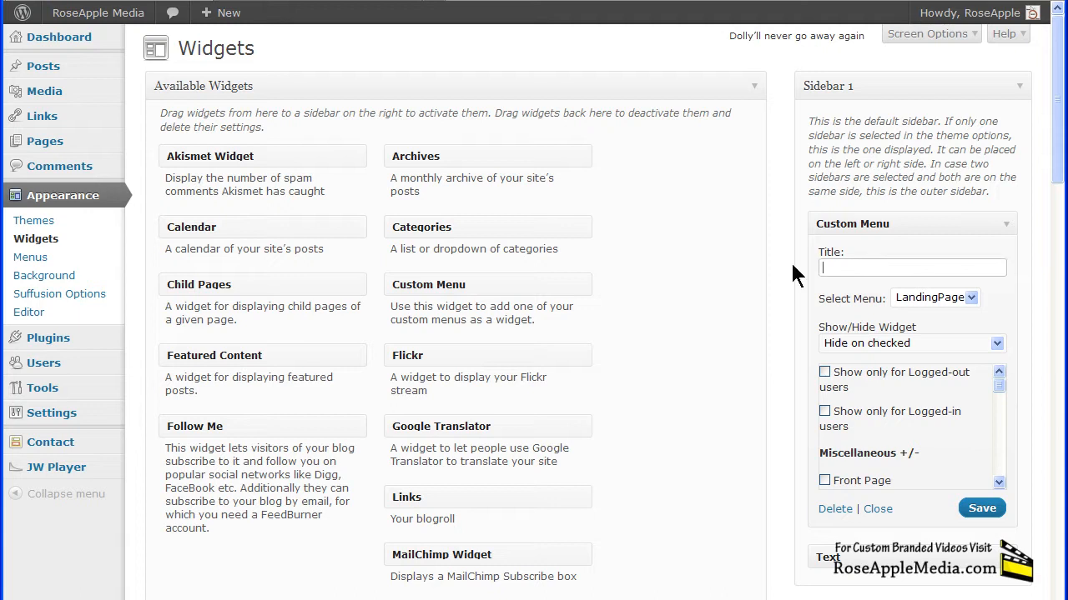
pyautogui.write('Building a Landing Page')
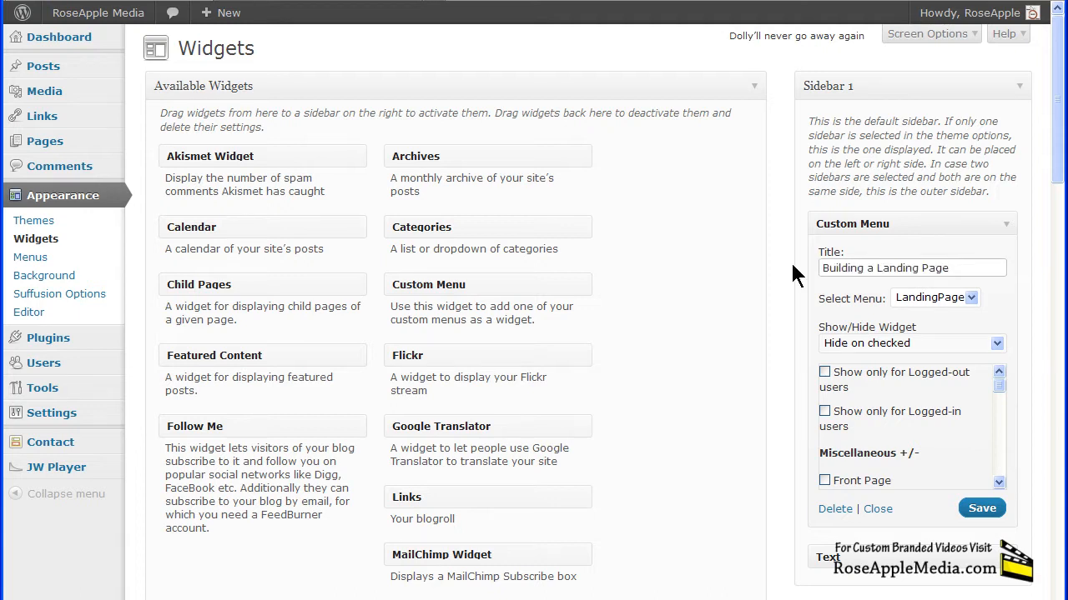
pyautogui.click(912, 267)
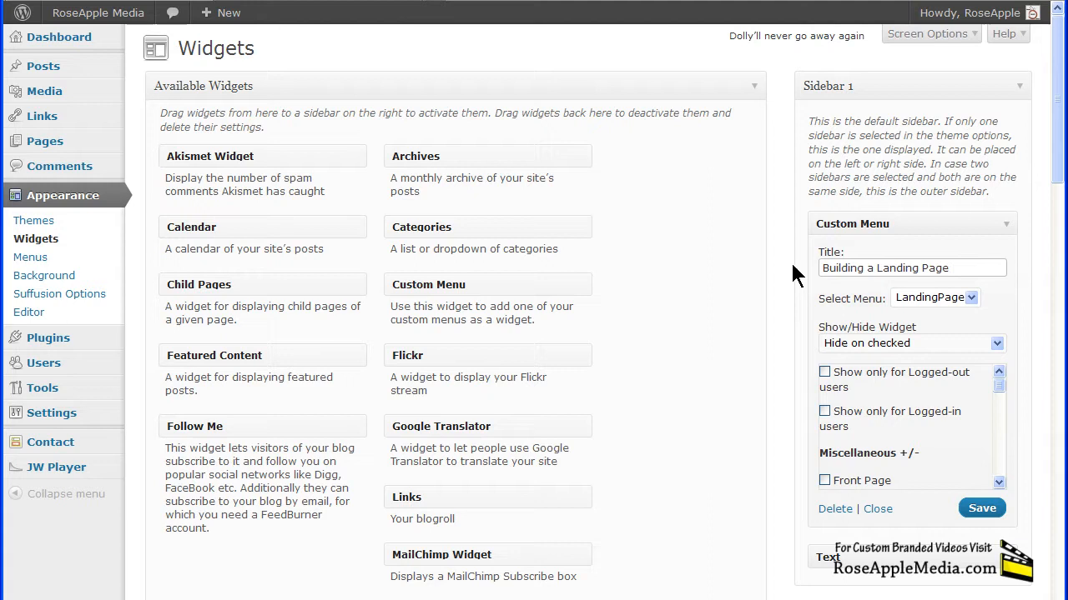
# Step: Set the Custom Menu widget's Show/Hide Widget option to 'Show on checked'
pyautogui.click(909, 343)
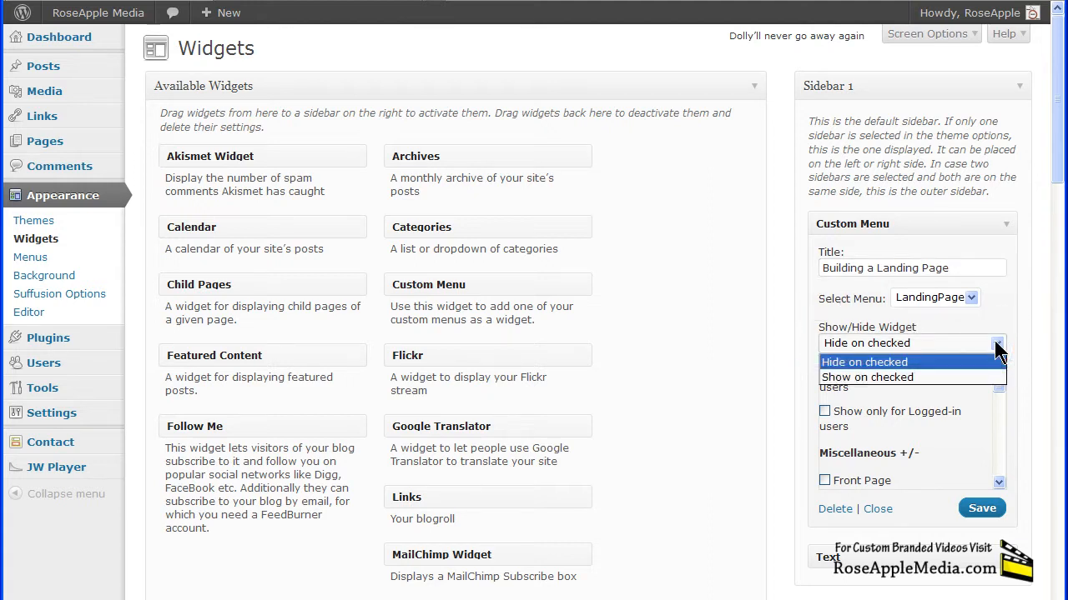
pyautogui.click(867, 377)
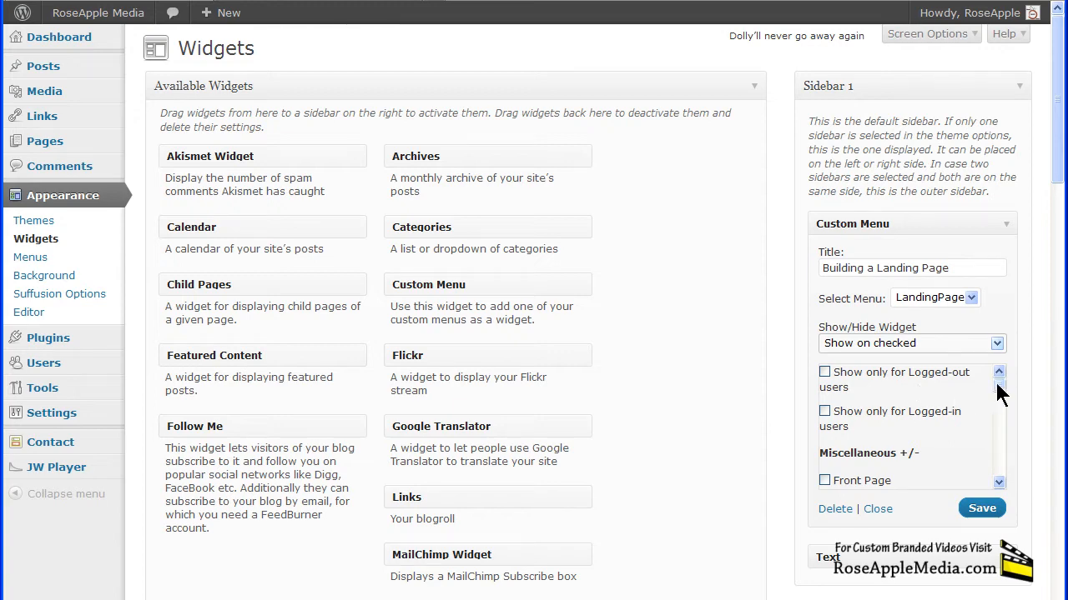
pyautogui.scroll(-3)
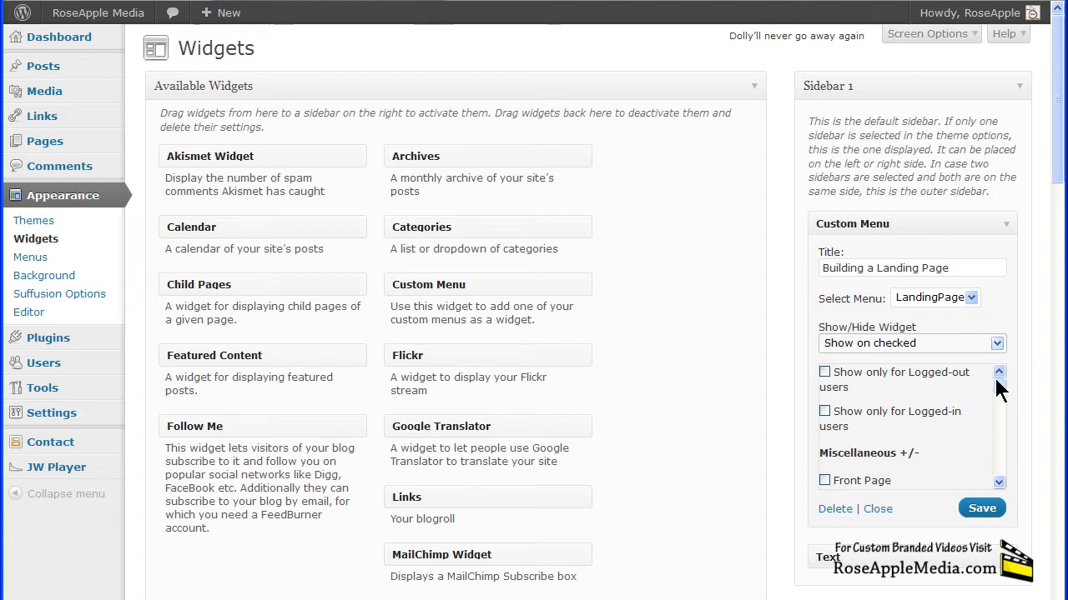
# Step: Tick the Build a Landing Page series pages, including Creating Menus, in the widget's page list
pyautogui.scroll(-3)
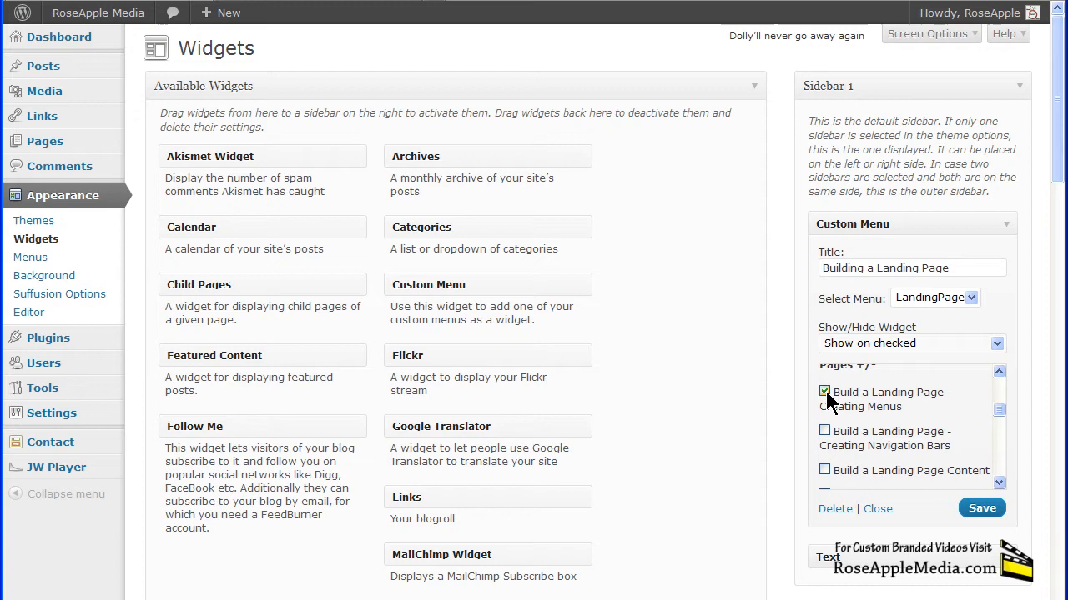
pyautogui.click(824, 430)
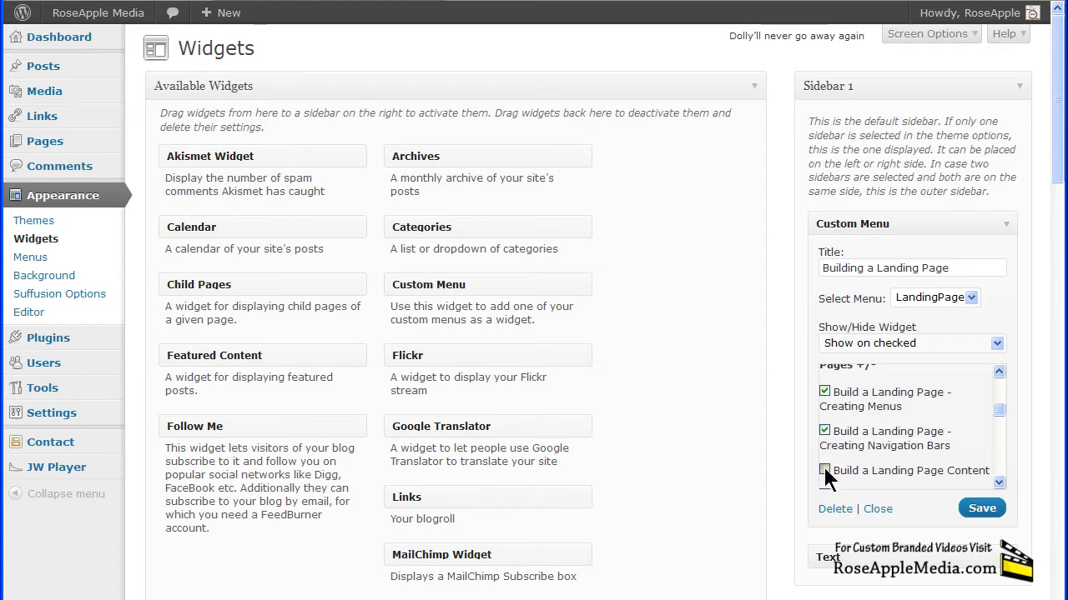
pyautogui.scroll(-3)
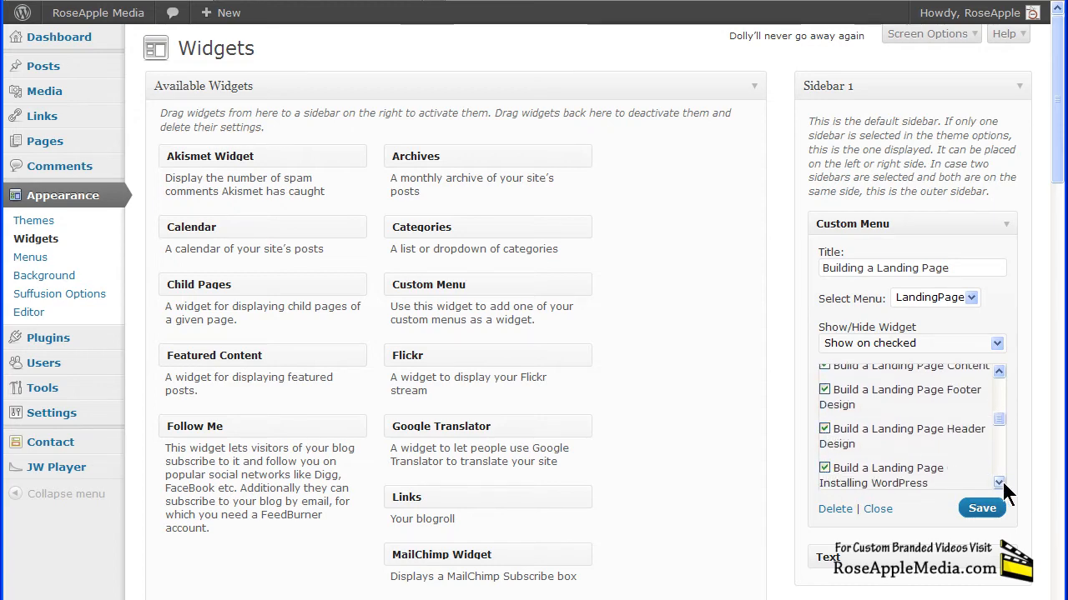
pyautogui.scroll(-3)
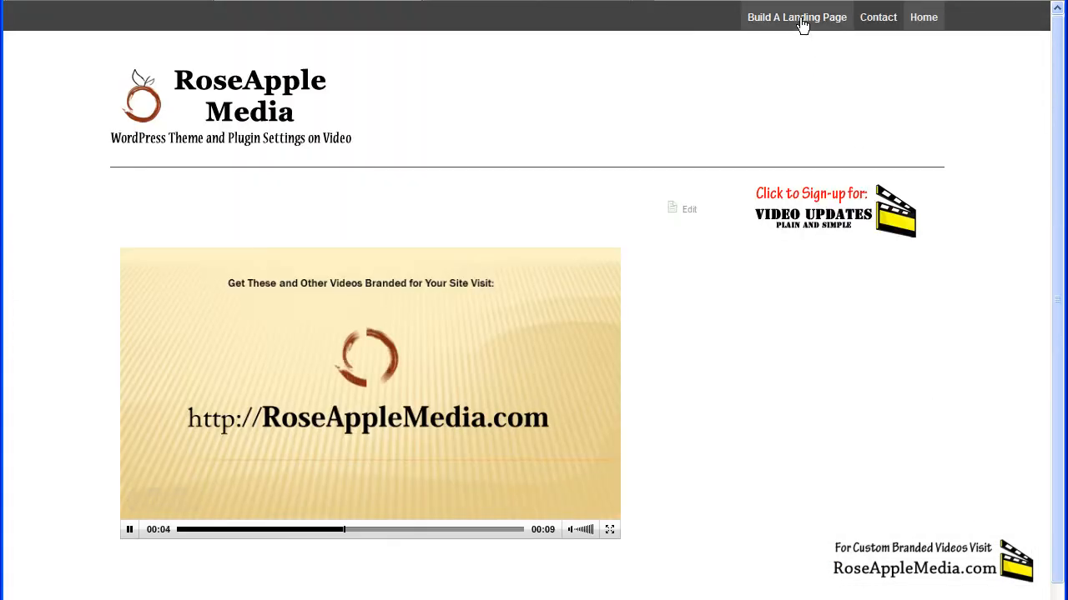
# Step: Open the Build A Landing Page page on the live site to check the widget
pyautogui.click(796, 16)
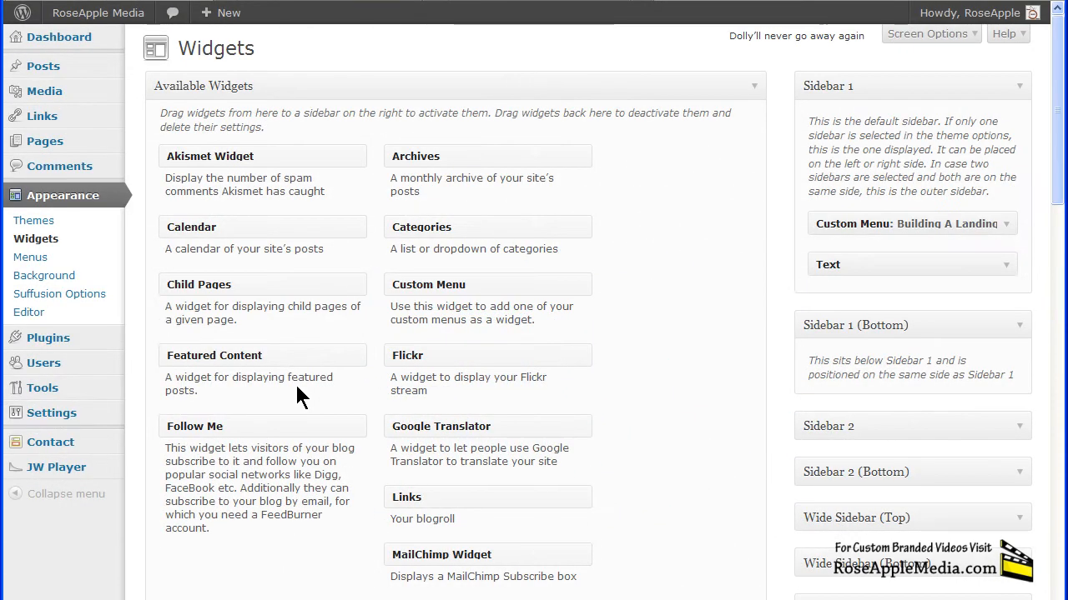
pyautogui.moveTo(1010, 271)
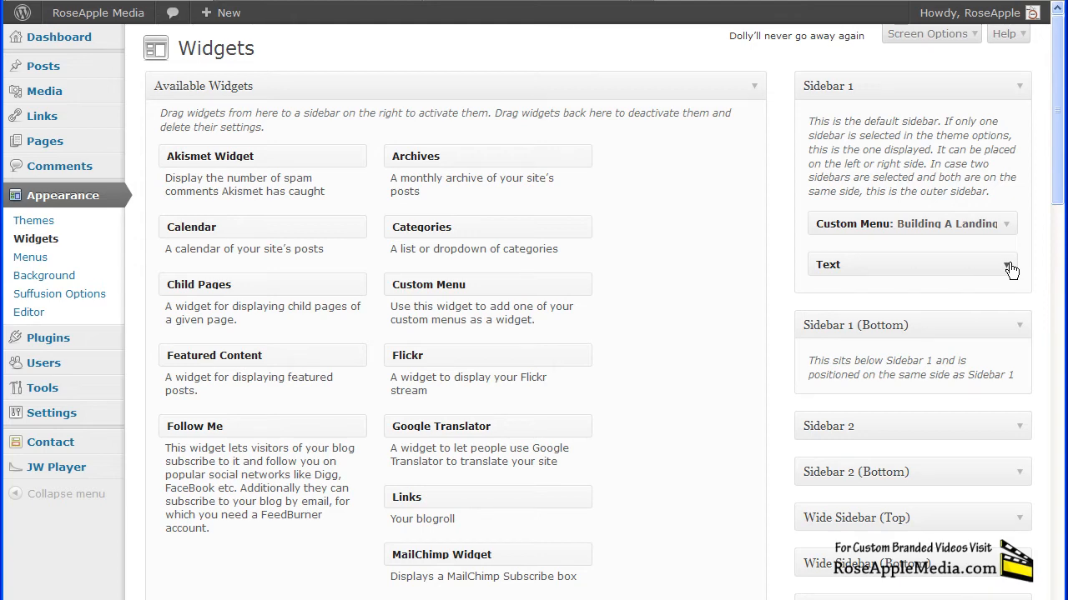
# Step: Expand the Text widget in Sidebar 1 to show its visibility settings
pyautogui.click(1009, 265)
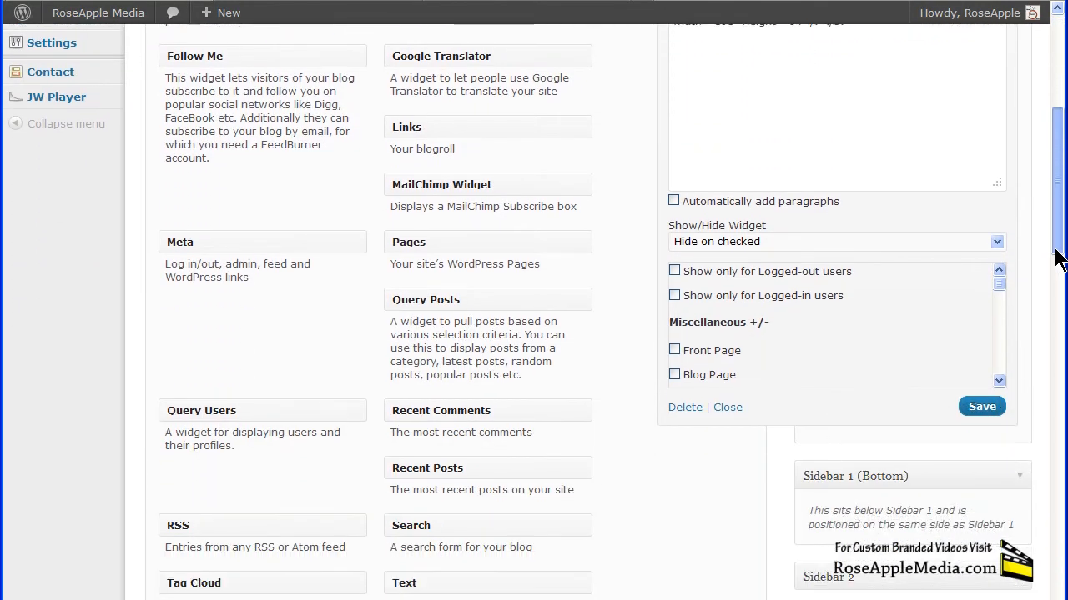
# Step: Scroll the Text widget's page list to tick the landing-page tutorial pages and Contact
pyautogui.scroll(-3)
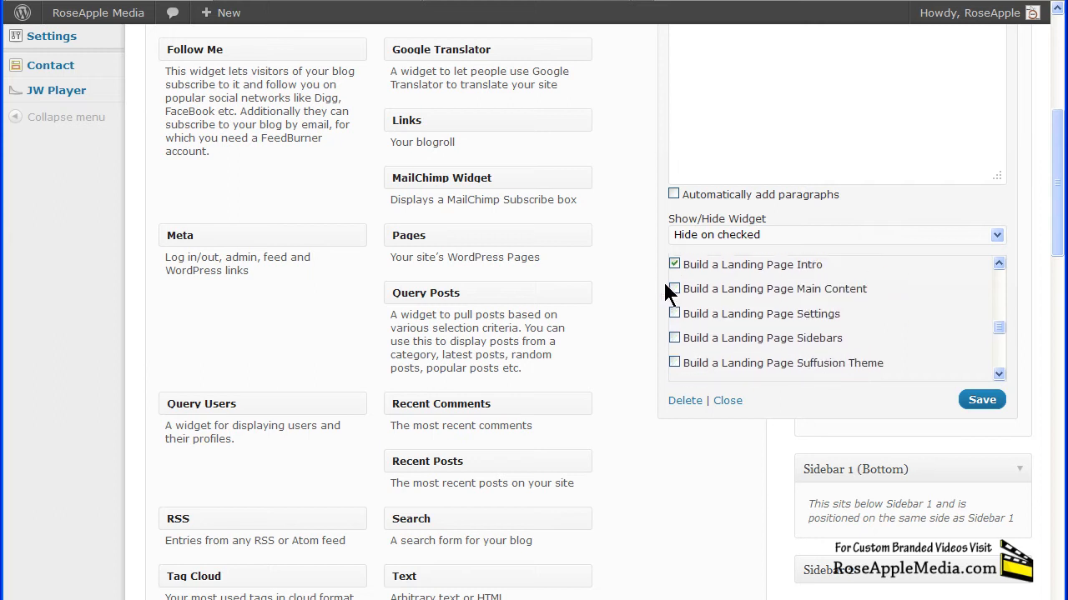
pyautogui.scroll(-3)
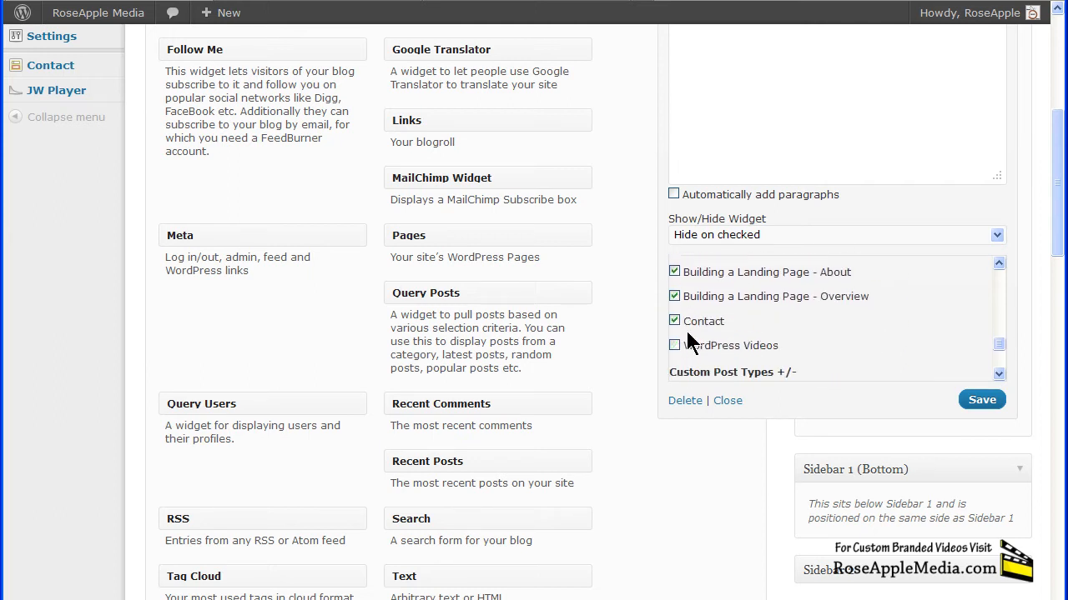